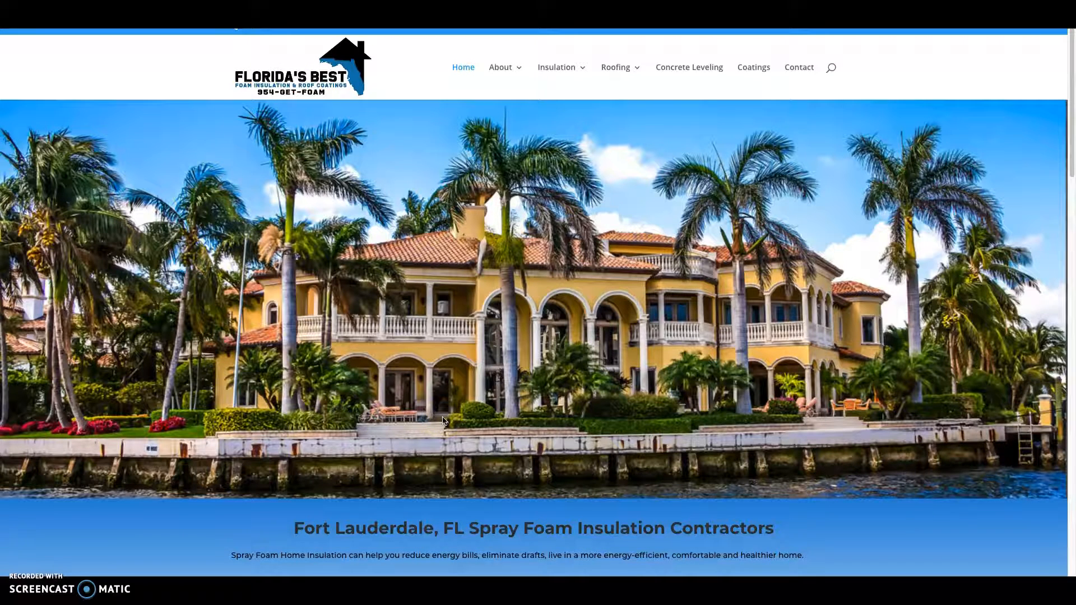
# Step: Review kellyinsulation.com's 756-word Keywords density report, then scroll the Florida's Best Foam homepage
pyautogui.scroll(-3)
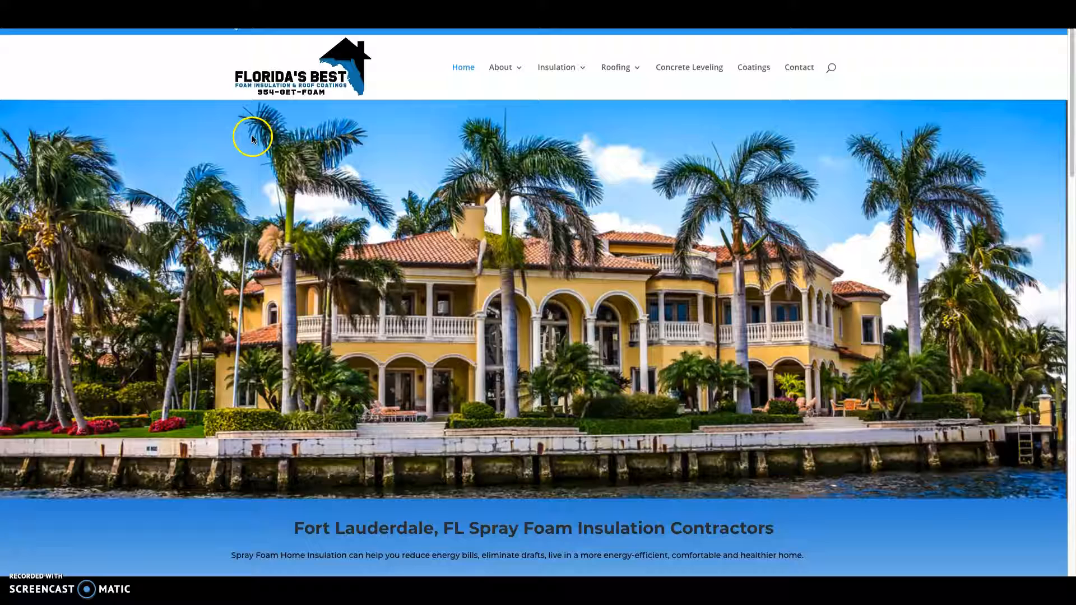
pyautogui.moveTo(443, 320)
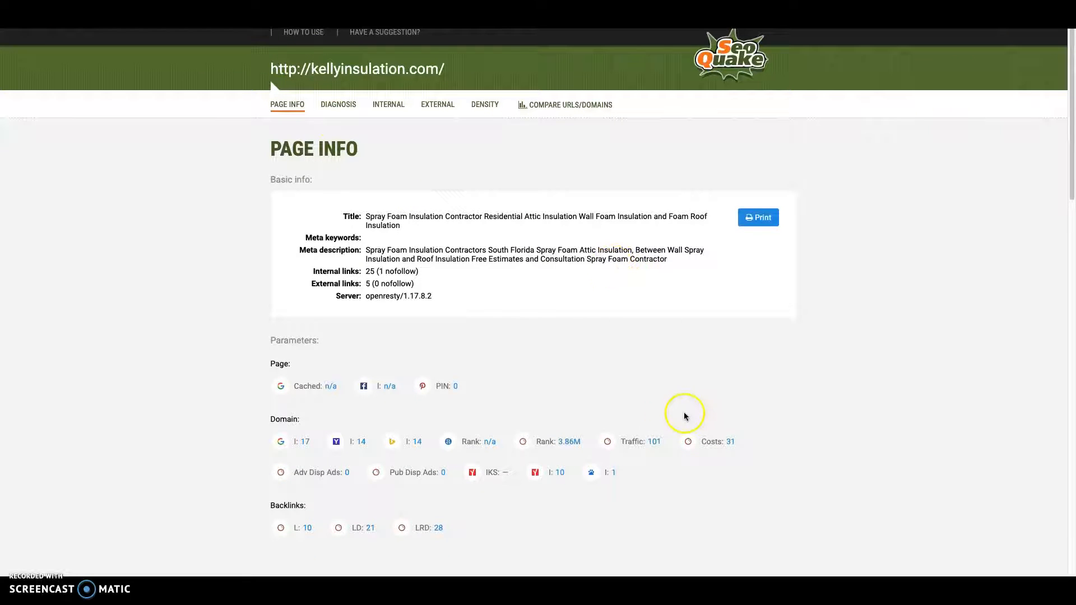
pyautogui.moveTo(729, 55)
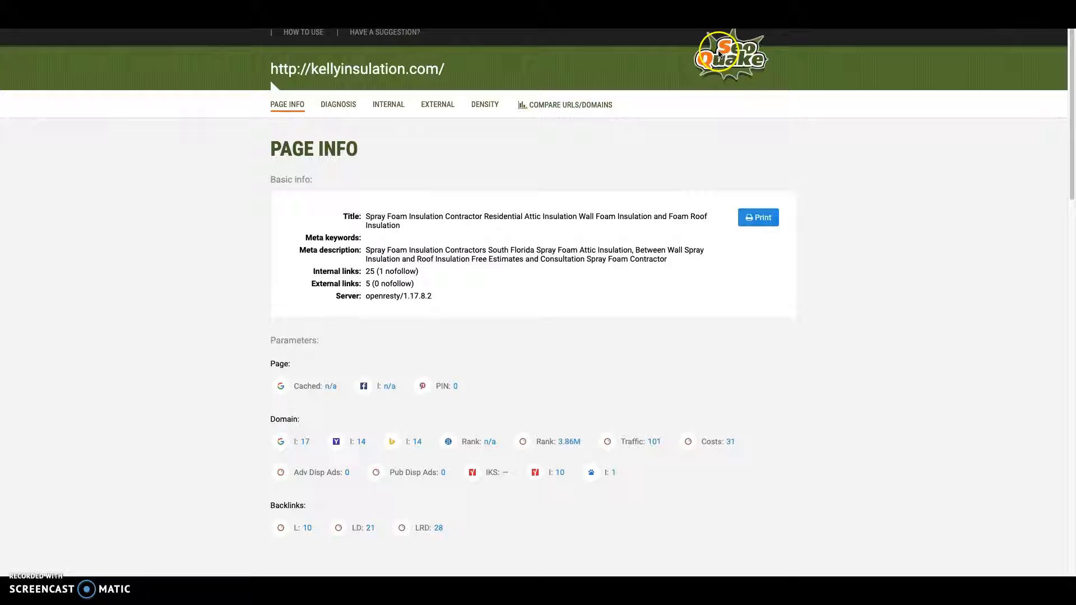
pyautogui.moveTo(795, 88)
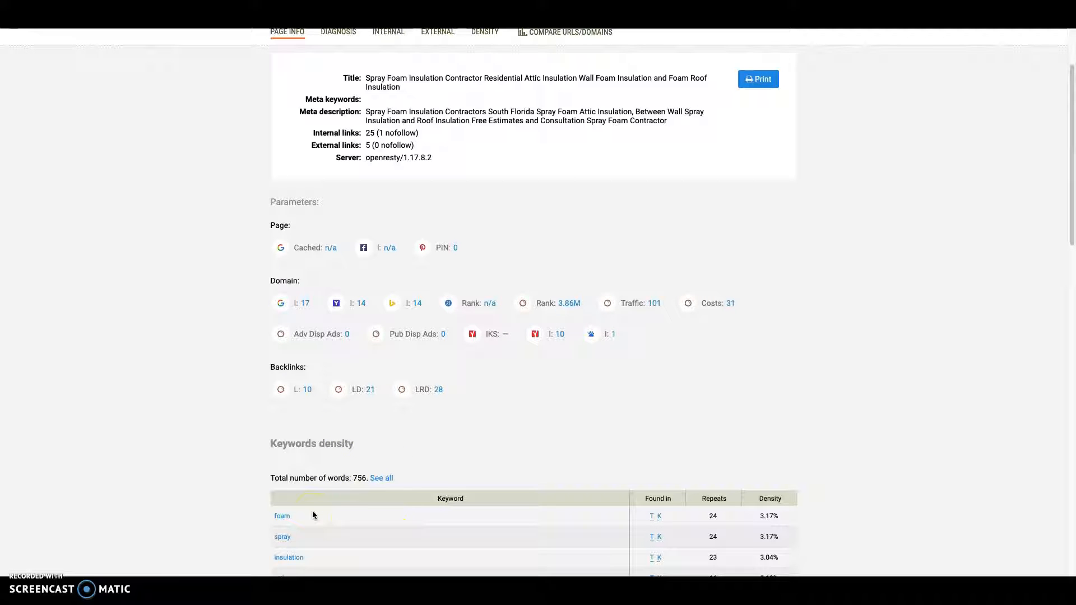
pyautogui.scroll(-3)
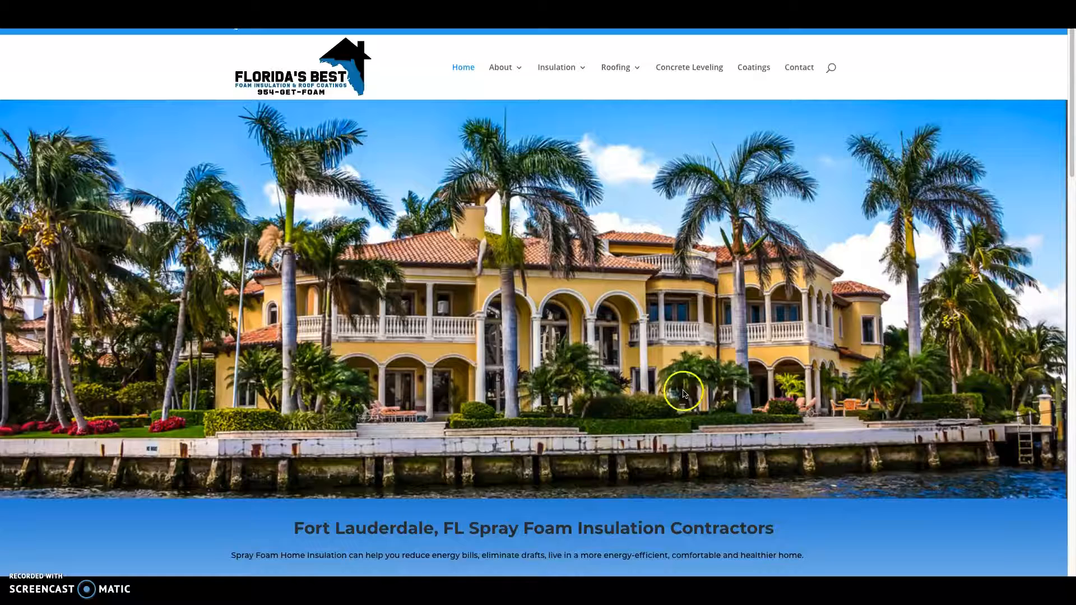
pyautogui.scroll(-3)
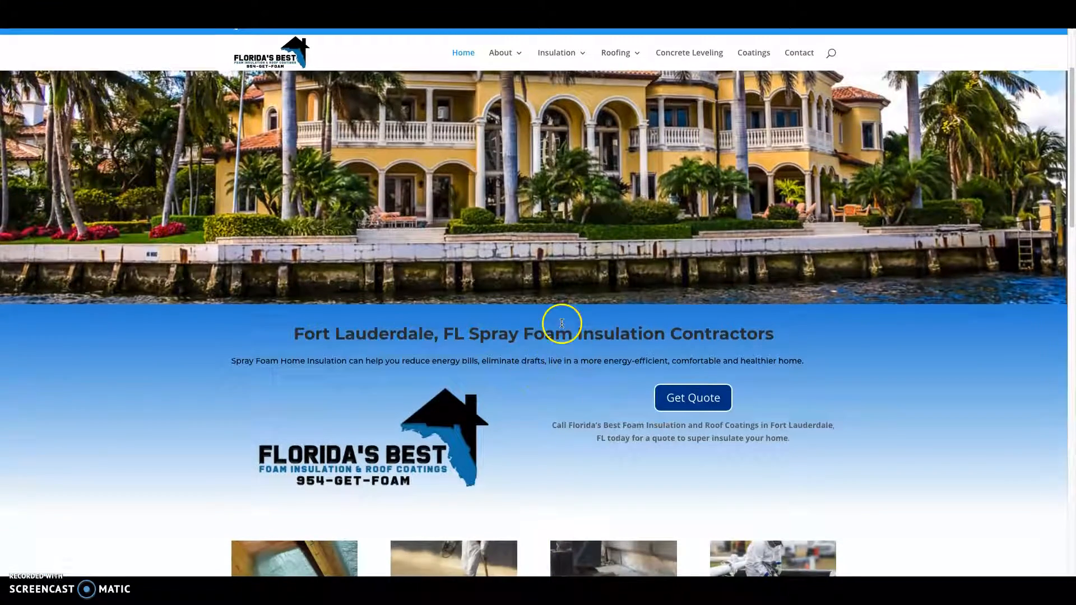
pyautogui.scroll(-3)
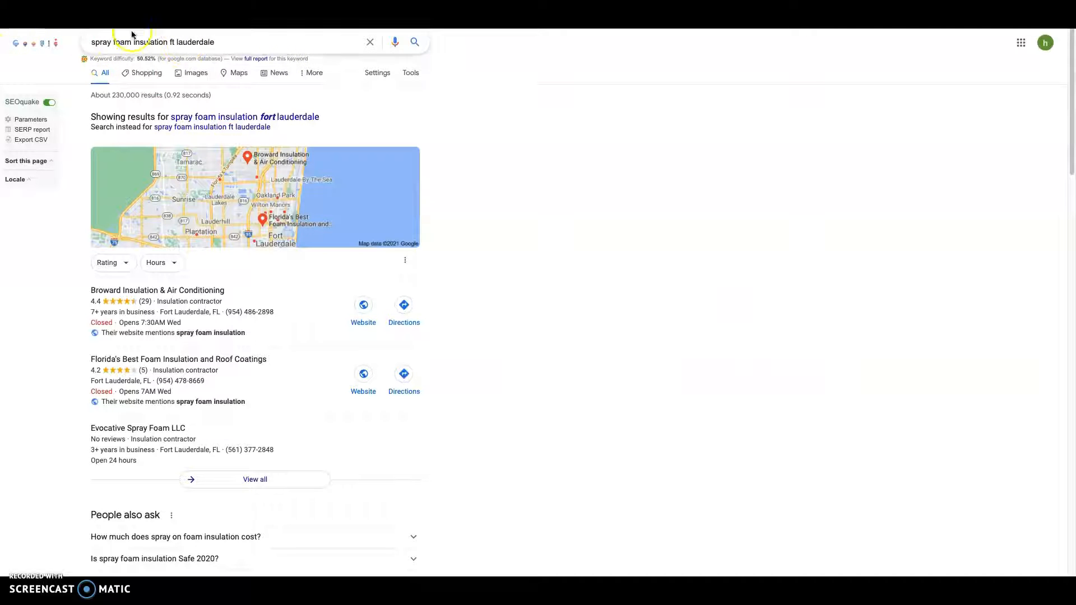
pyautogui.moveTo(542, 345)
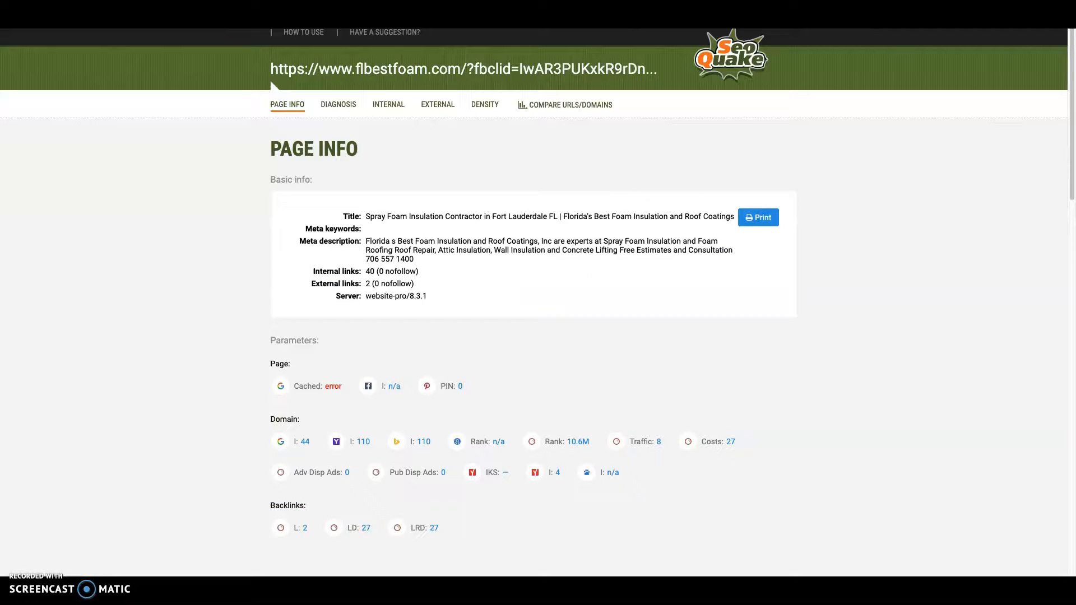
# Step: Scroll flbestfoam.com's Keywords density tables showing 575 words with insulation, foam and spray on top
pyautogui.scroll(-3)
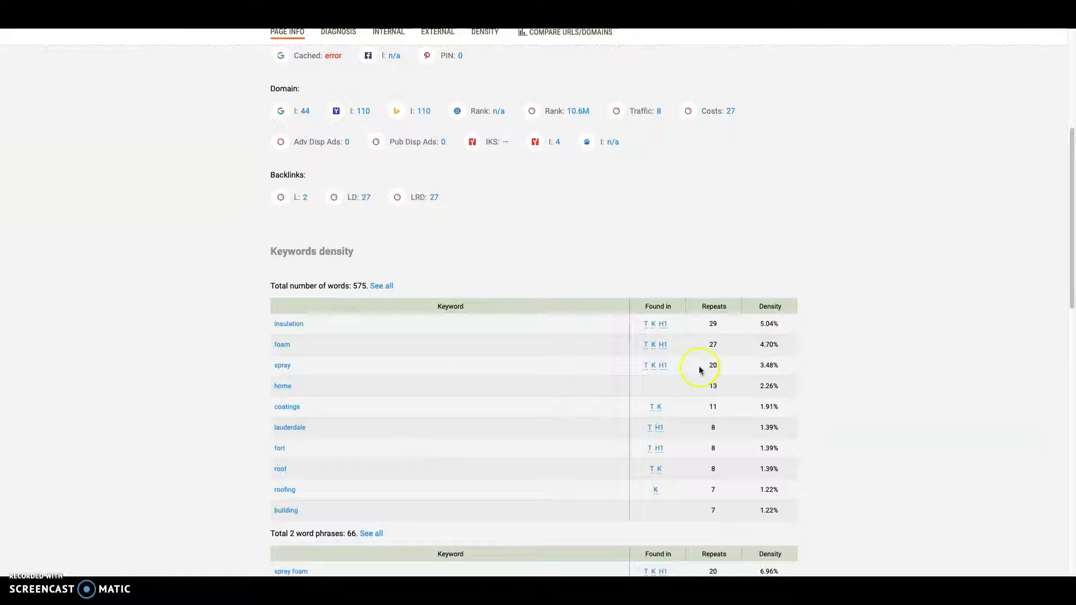
pyautogui.scroll(-3)
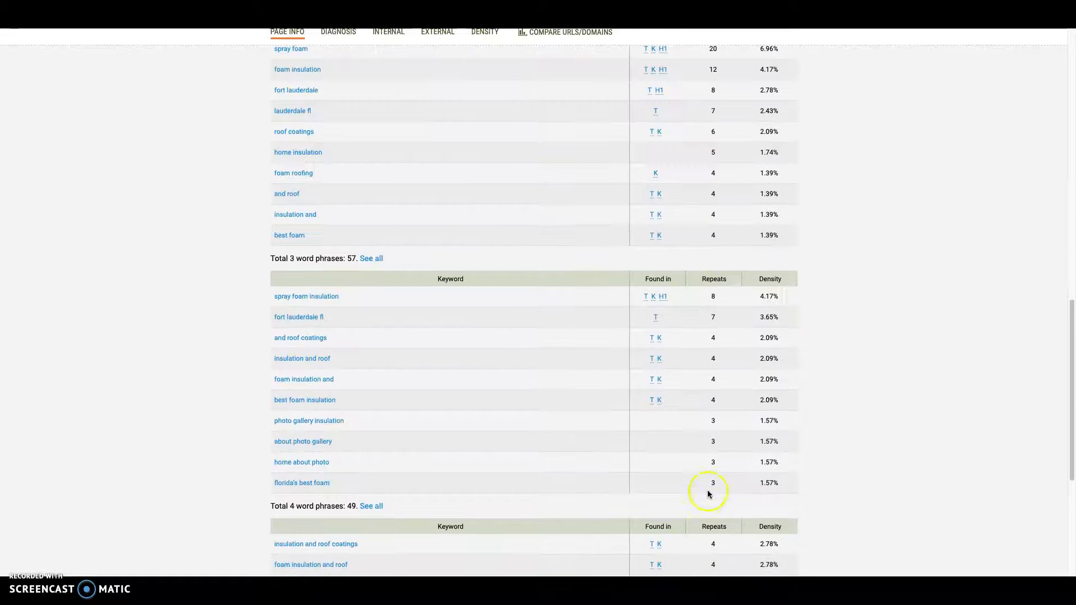
pyautogui.scroll(3)
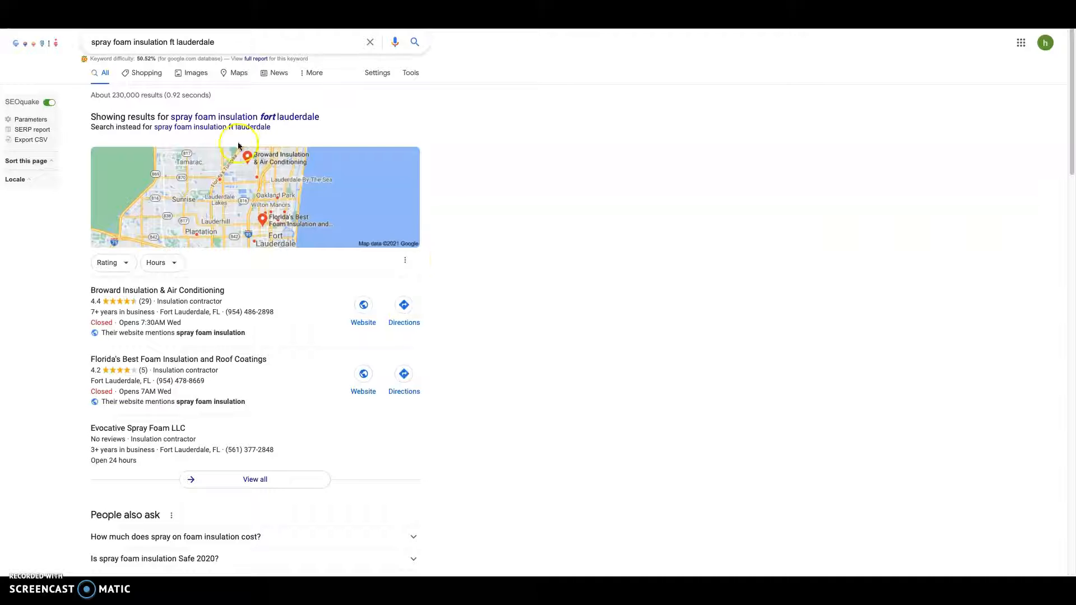
pyautogui.moveTo(386, 550)
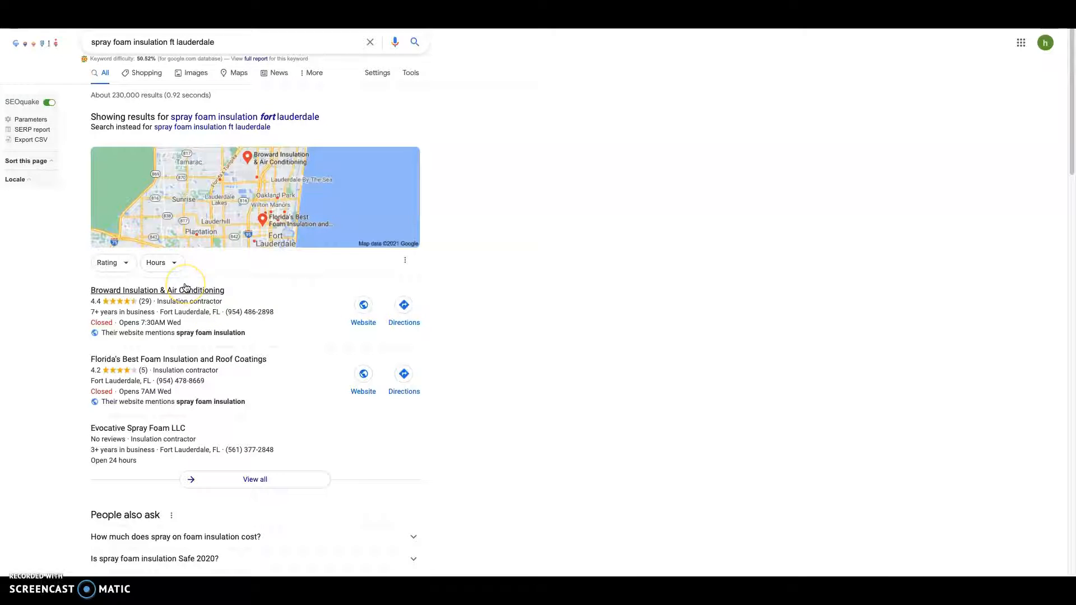
pyautogui.moveTo(17, 286)
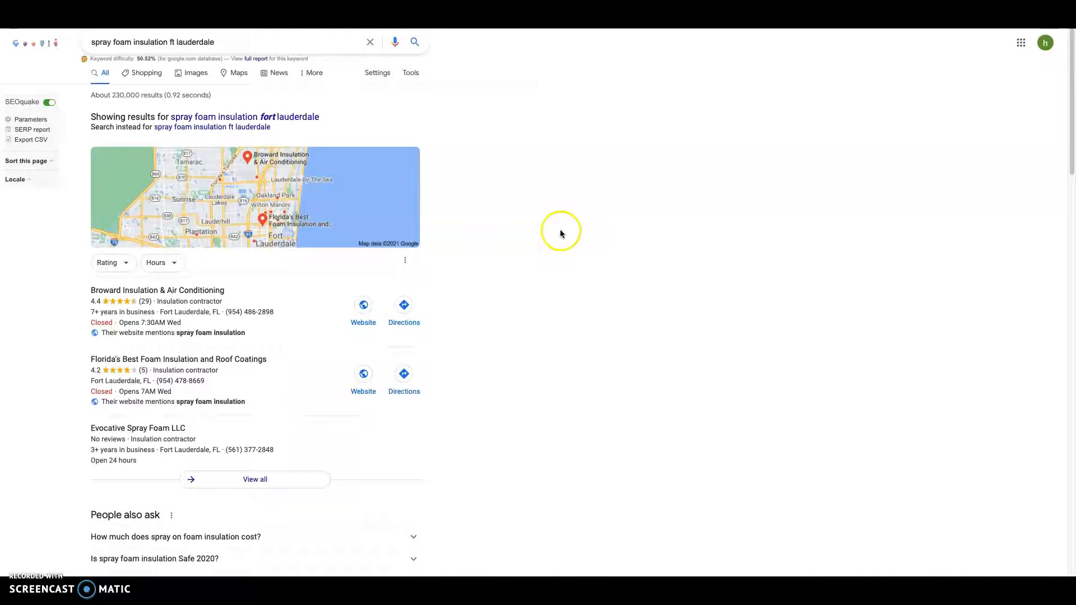
pyautogui.moveTo(254, 321)
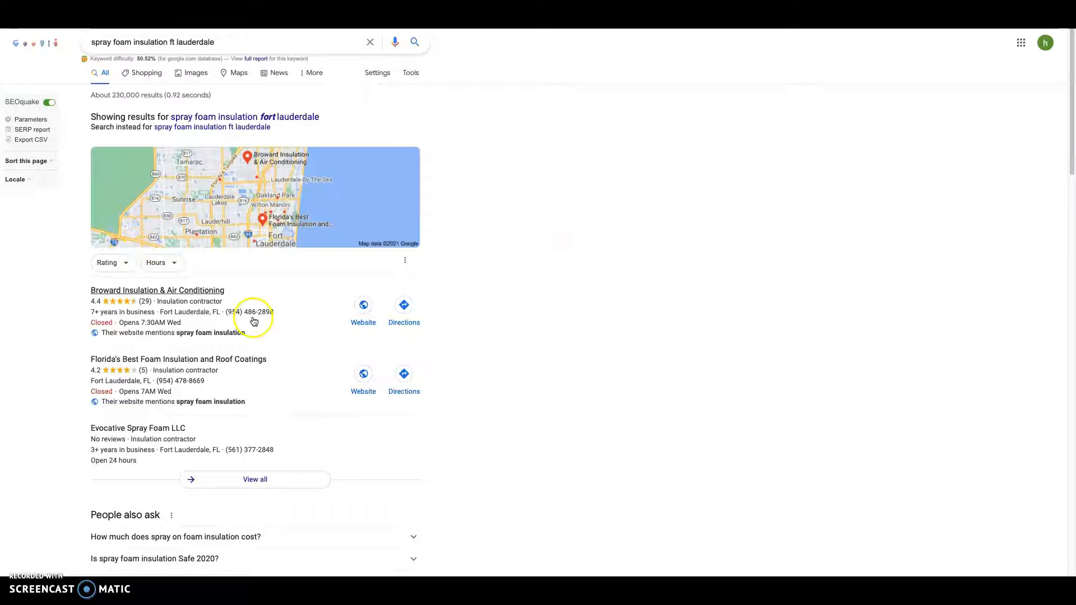
pyautogui.moveTo(460, 355)
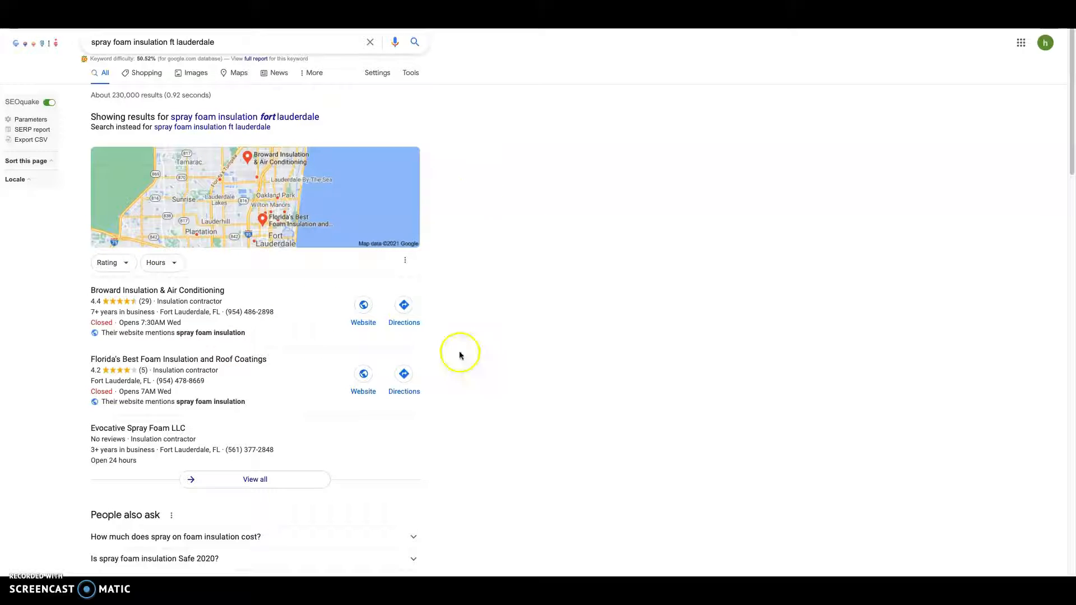
pyautogui.moveTo(497, 273)
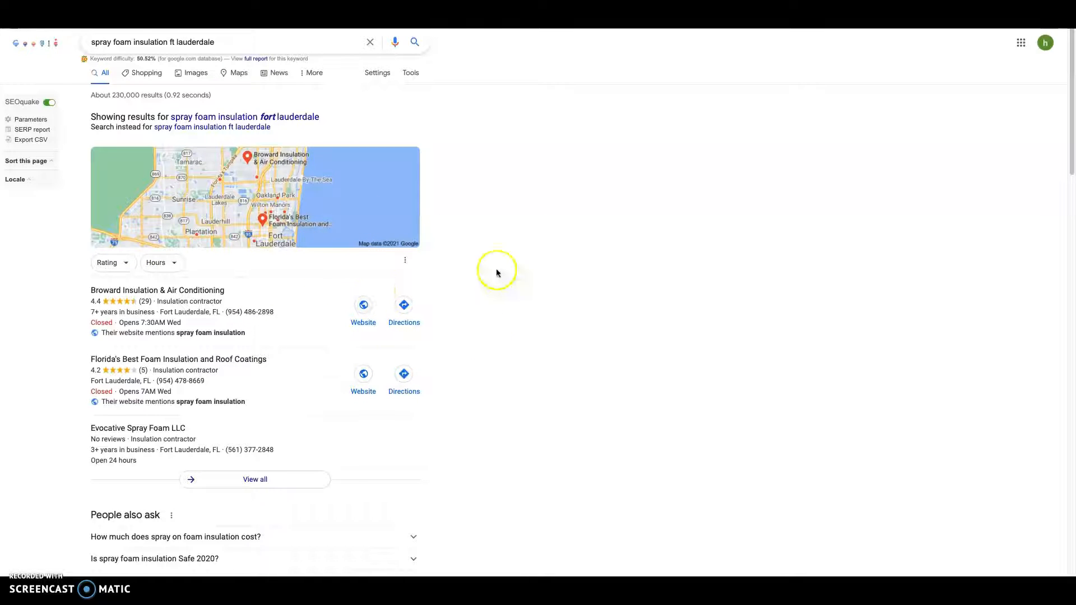
pyautogui.scroll(-3)
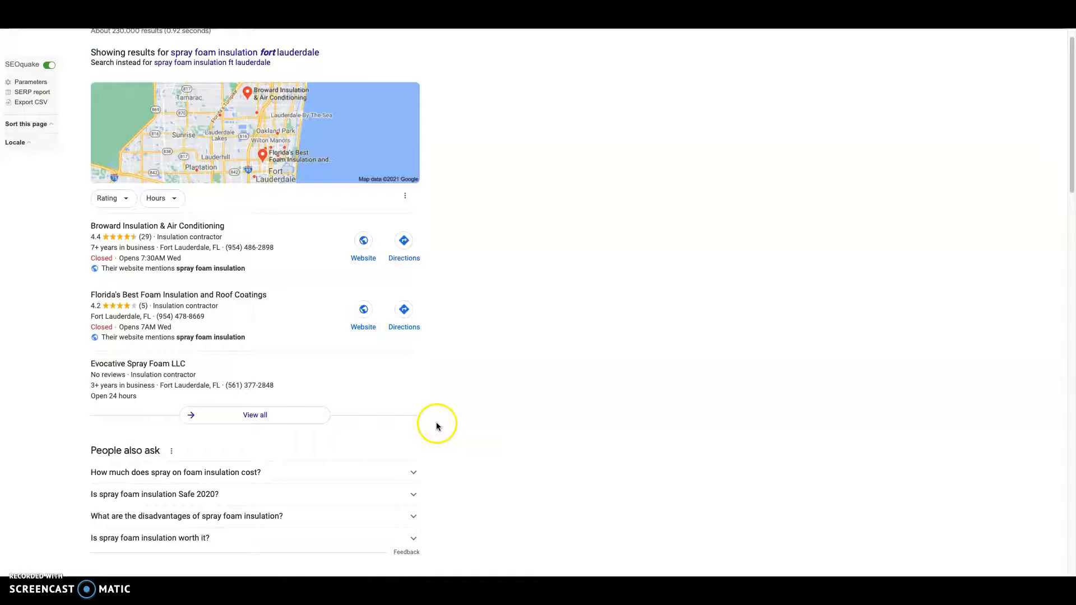
pyautogui.scroll(-3)
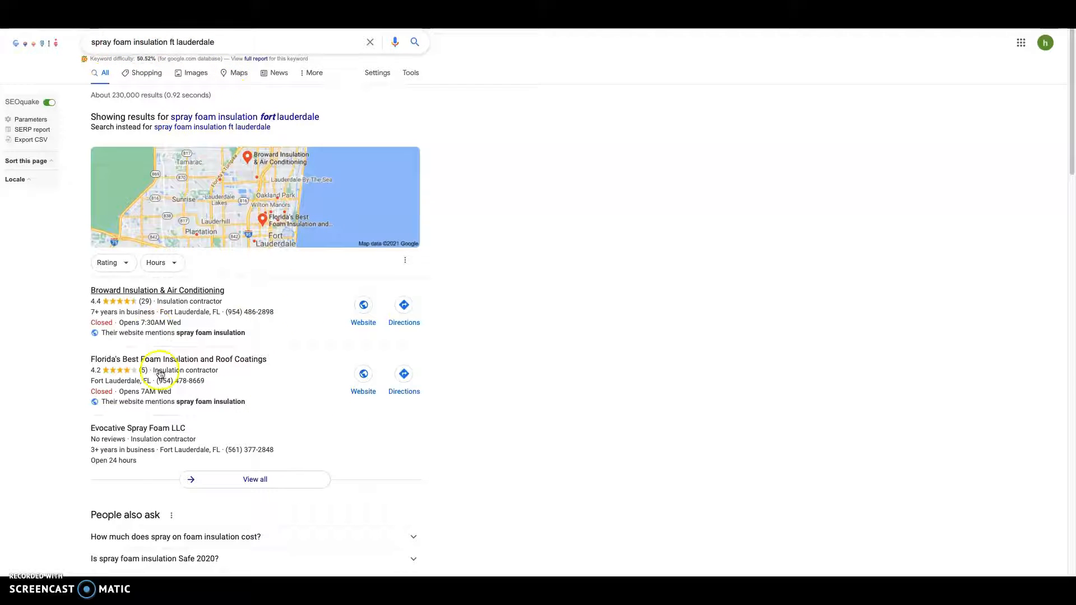
pyautogui.scroll(-3)
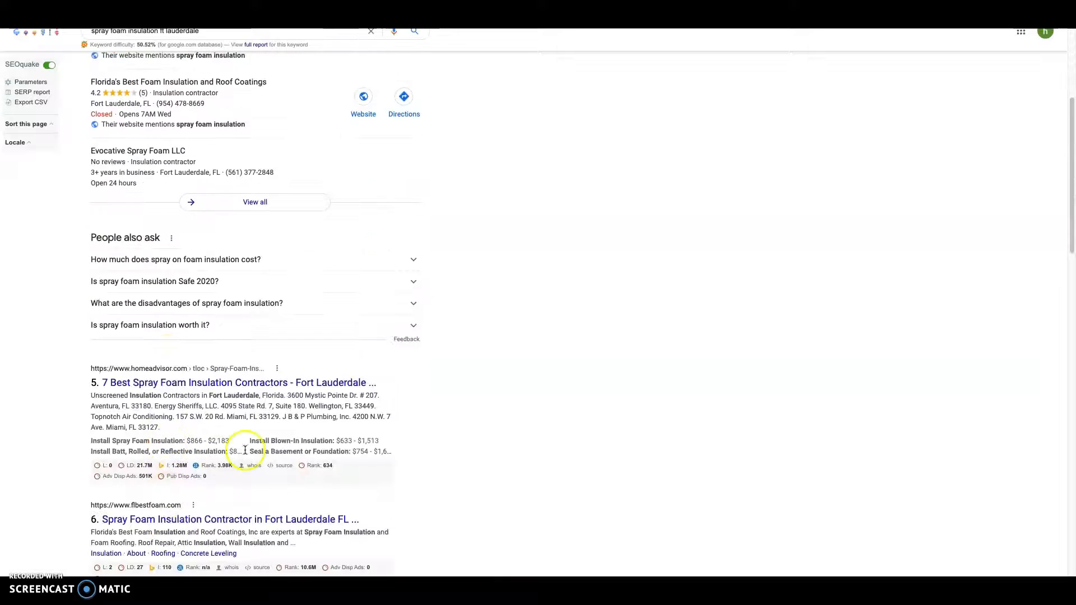
pyautogui.scroll(-3)
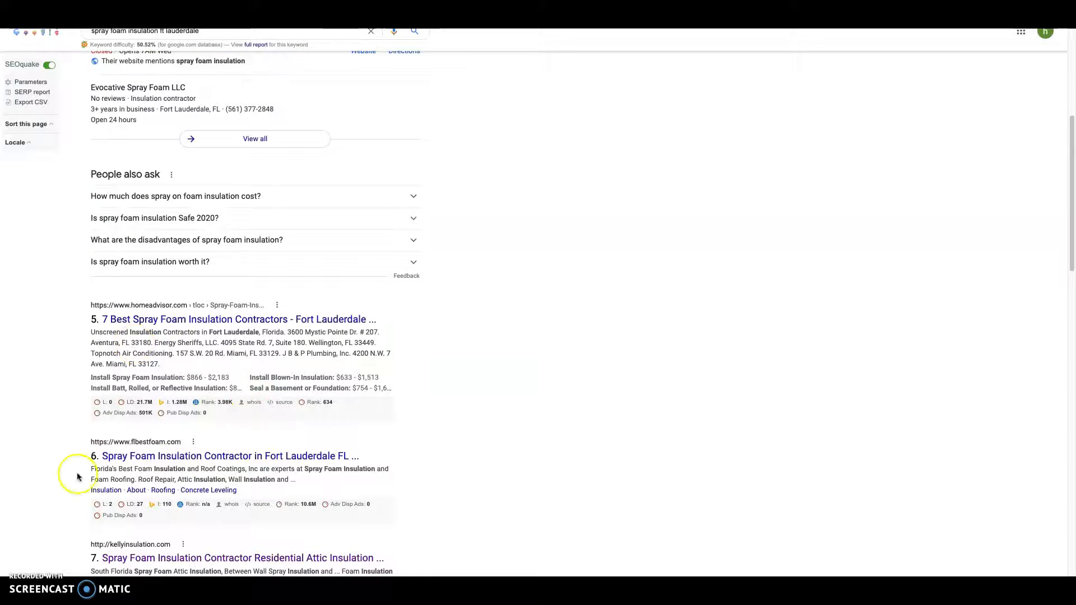
pyautogui.scroll(-3)
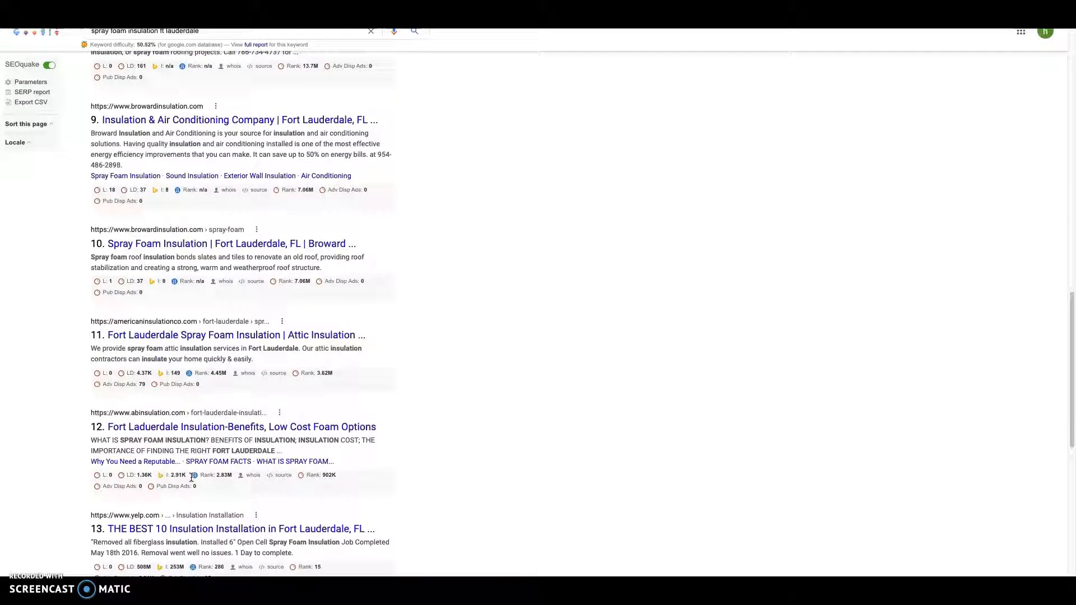
pyautogui.scroll(-3)
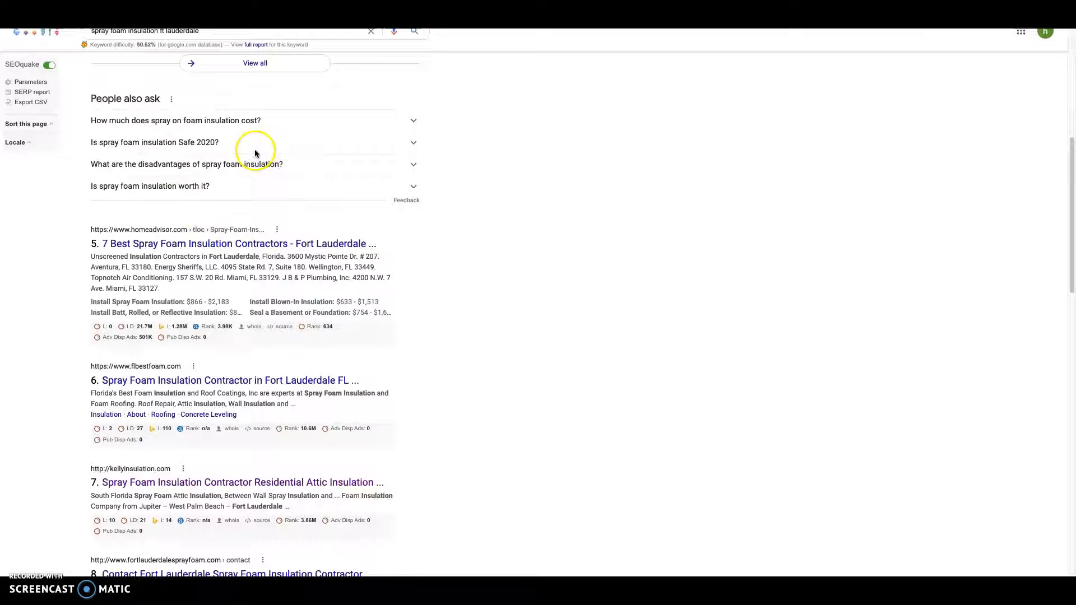
pyautogui.moveTo(514, 450)
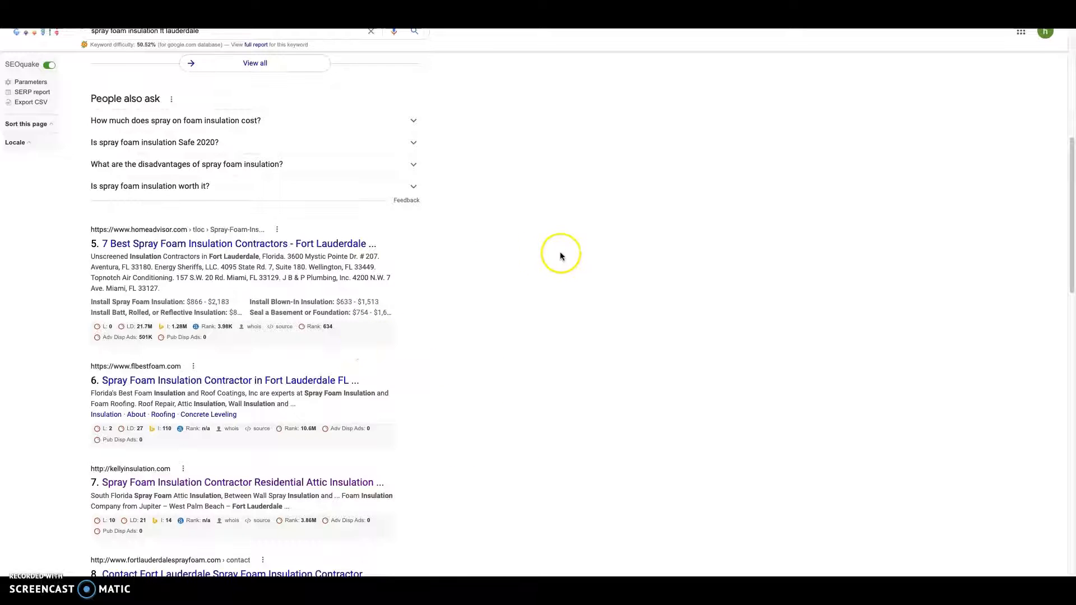
pyautogui.moveTo(609, 229)
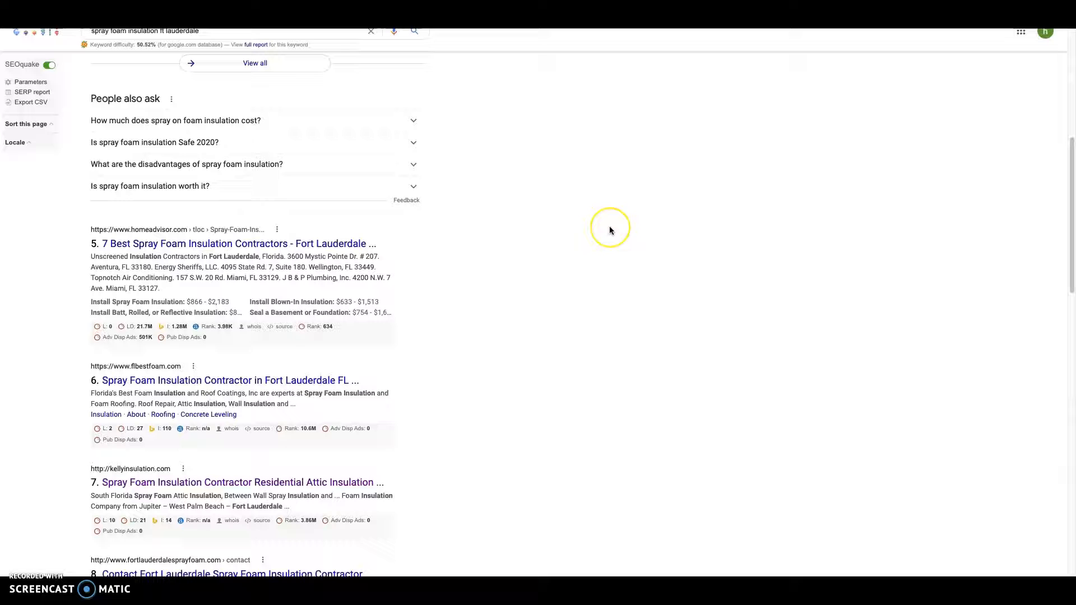
pyautogui.moveTo(549, 551)
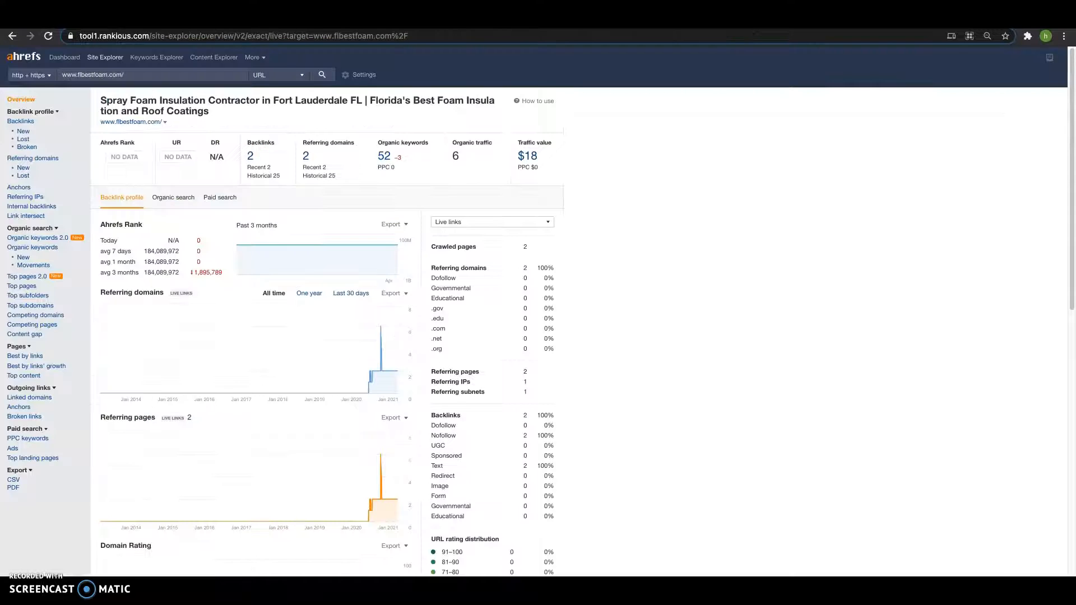
# Step: Review flbestfoam.com's Ahrefs overview: 2 backlinks, 2 referring domains, 52 organic keywords, traffic 6
pyautogui.scroll(-3)
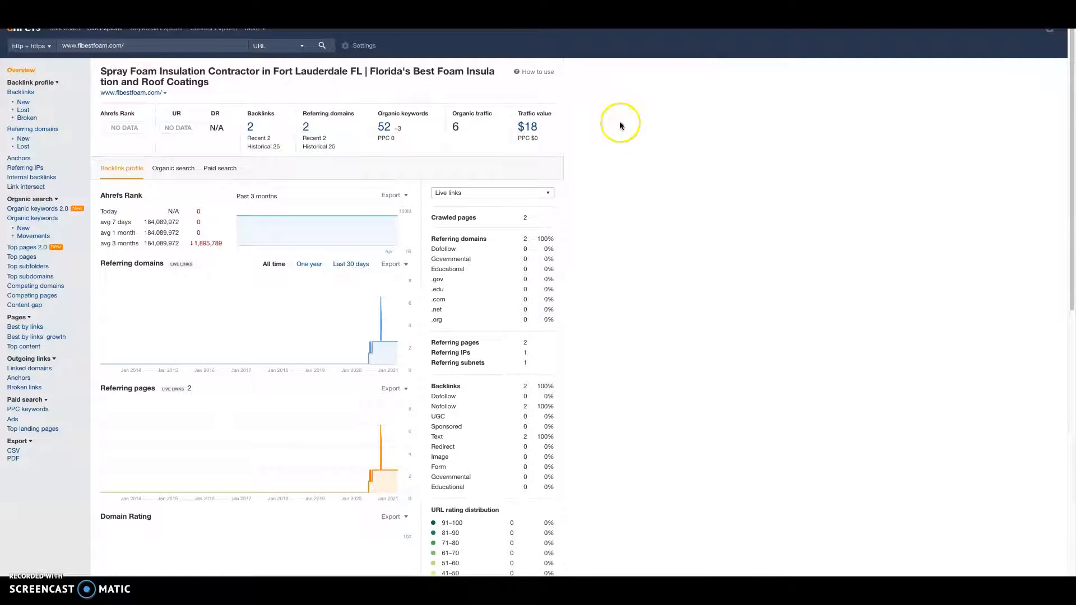
pyautogui.moveTo(609, 94)
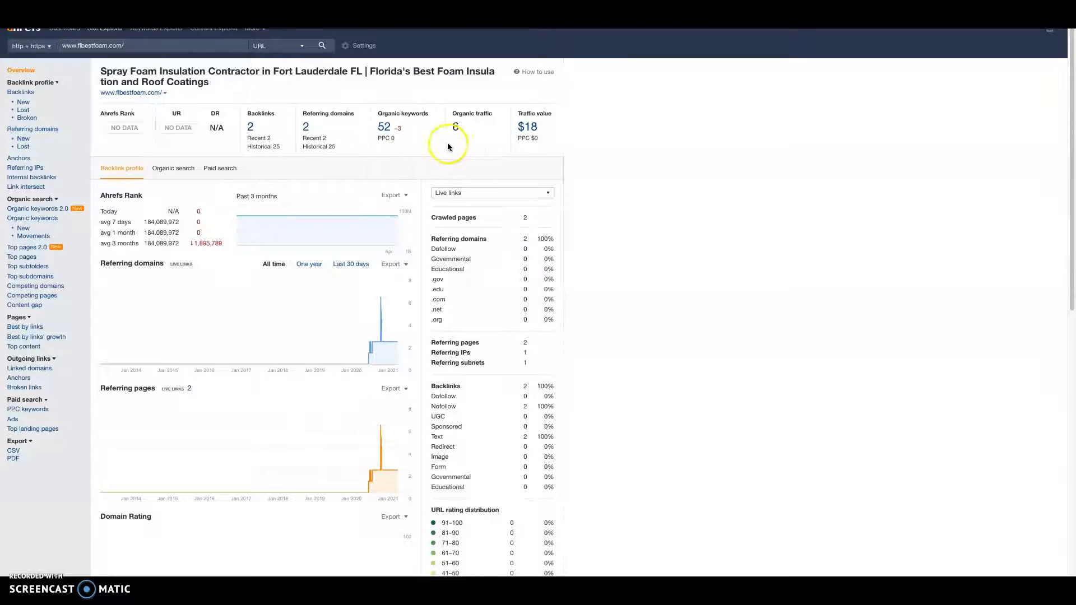
pyautogui.moveTo(498, 135)
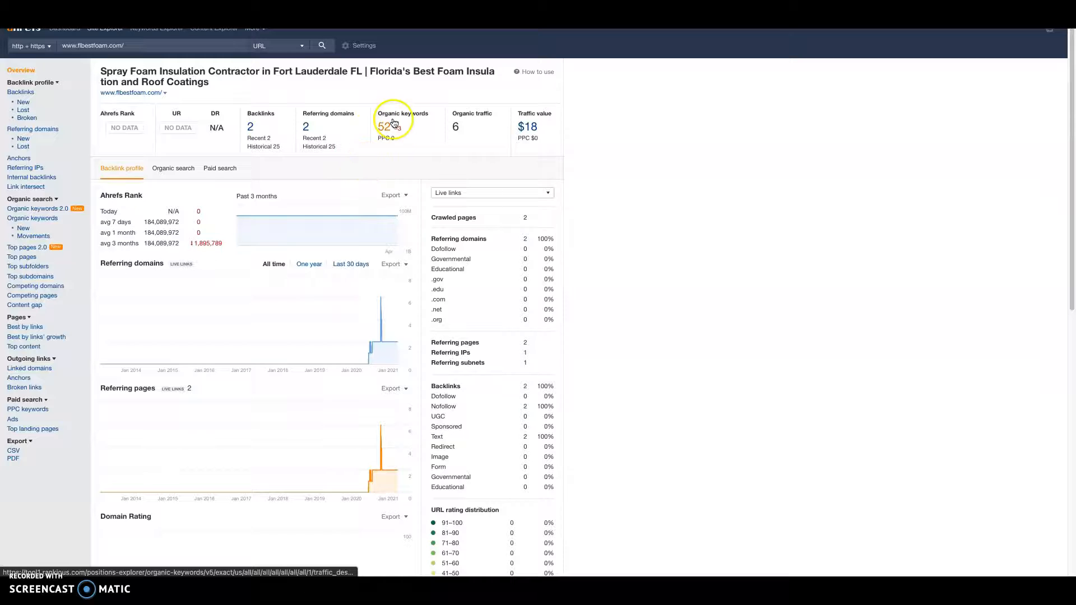
pyautogui.moveTo(245, 99)
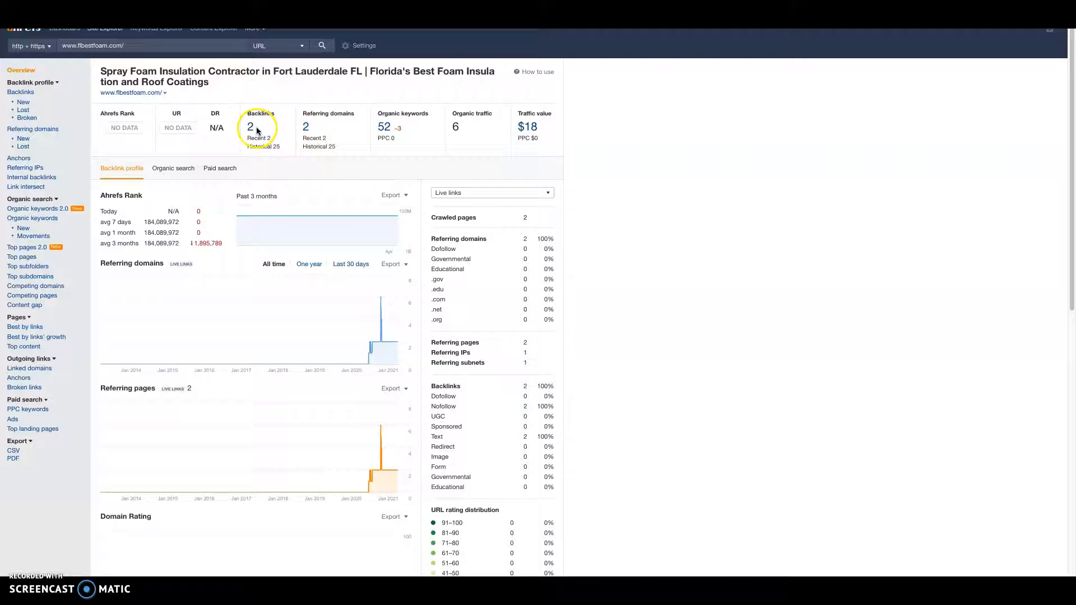
pyautogui.moveTo(228, 137)
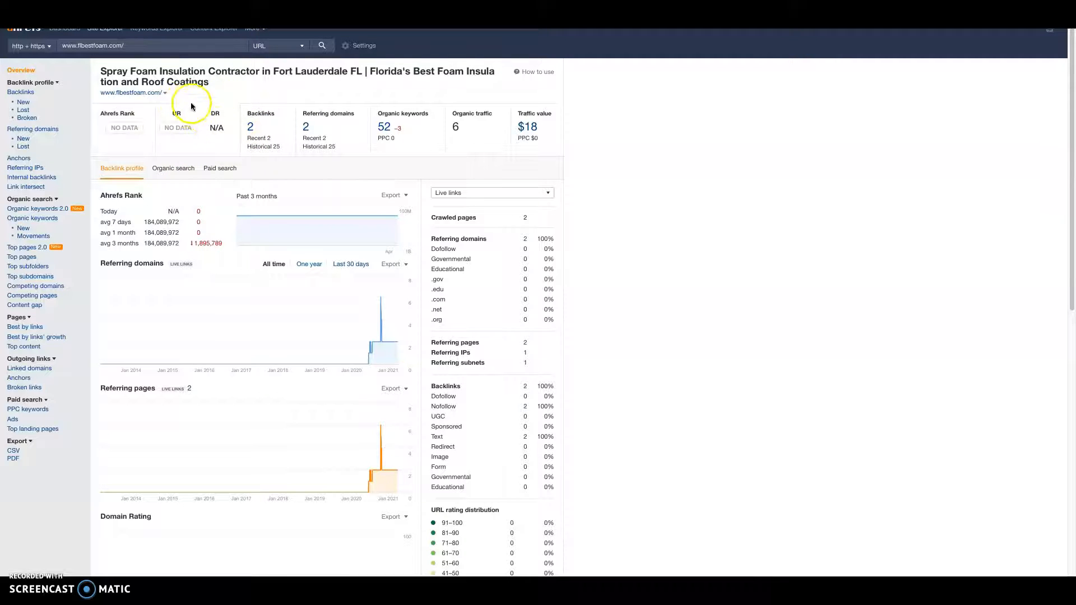
pyautogui.moveTo(191, 157)
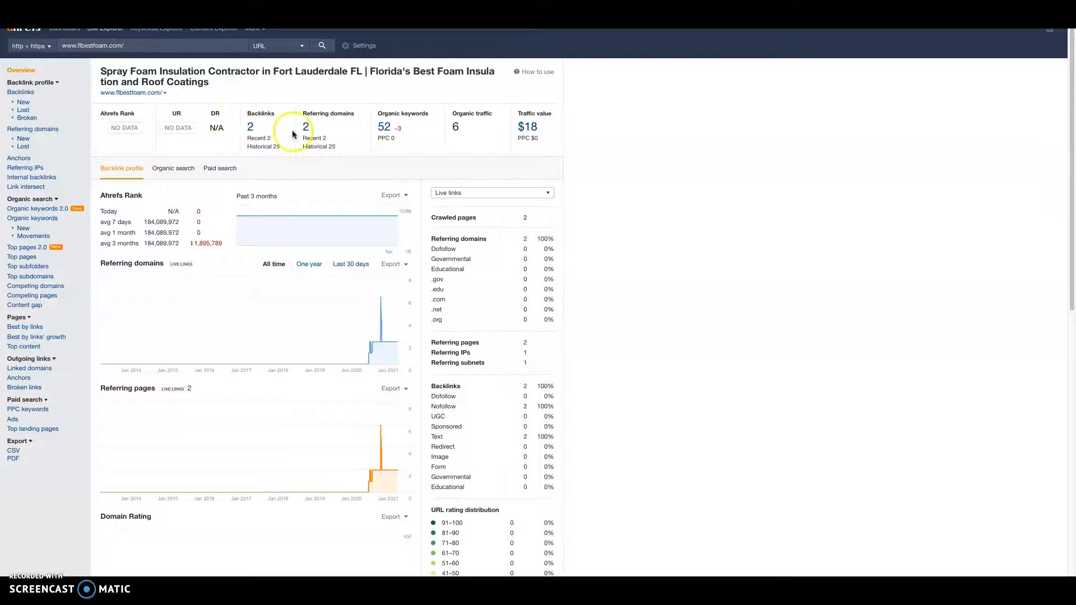
pyautogui.moveTo(284, 157)
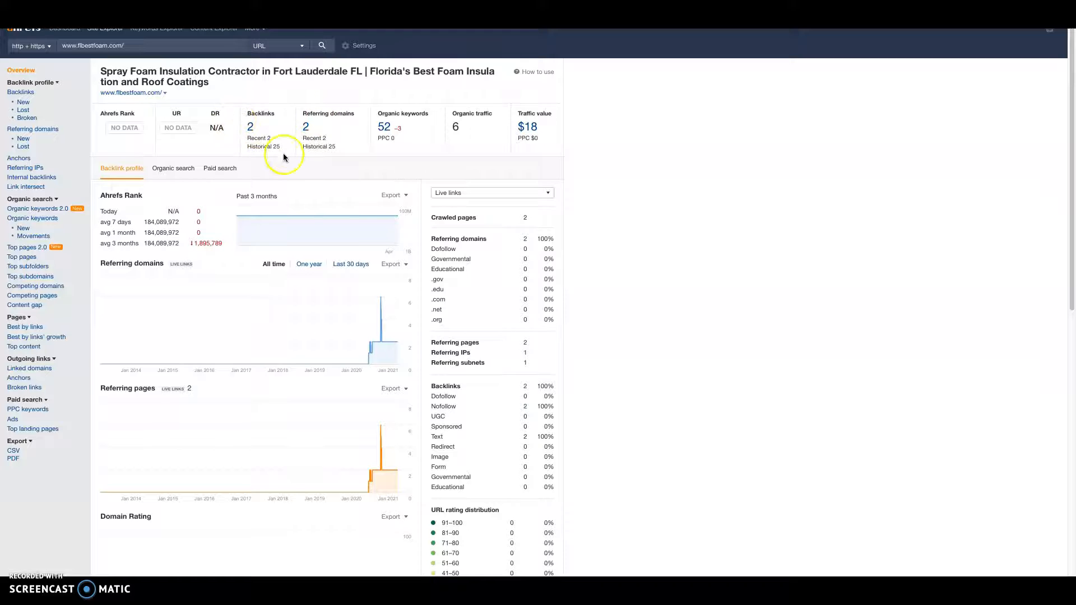
pyautogui.moveTo(219, 168)
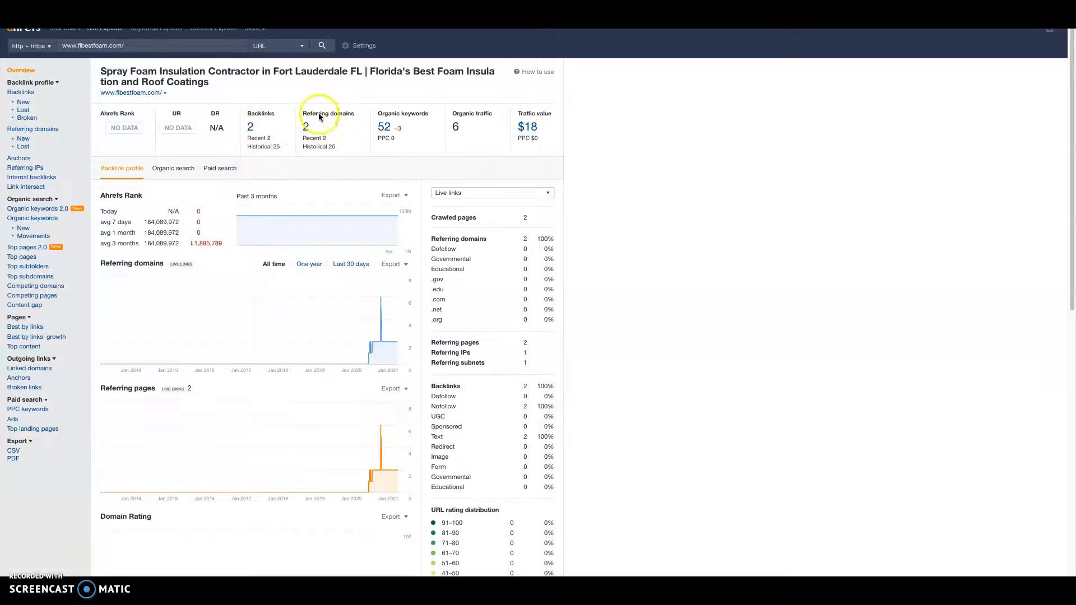
pyautogui.click(130, 94)
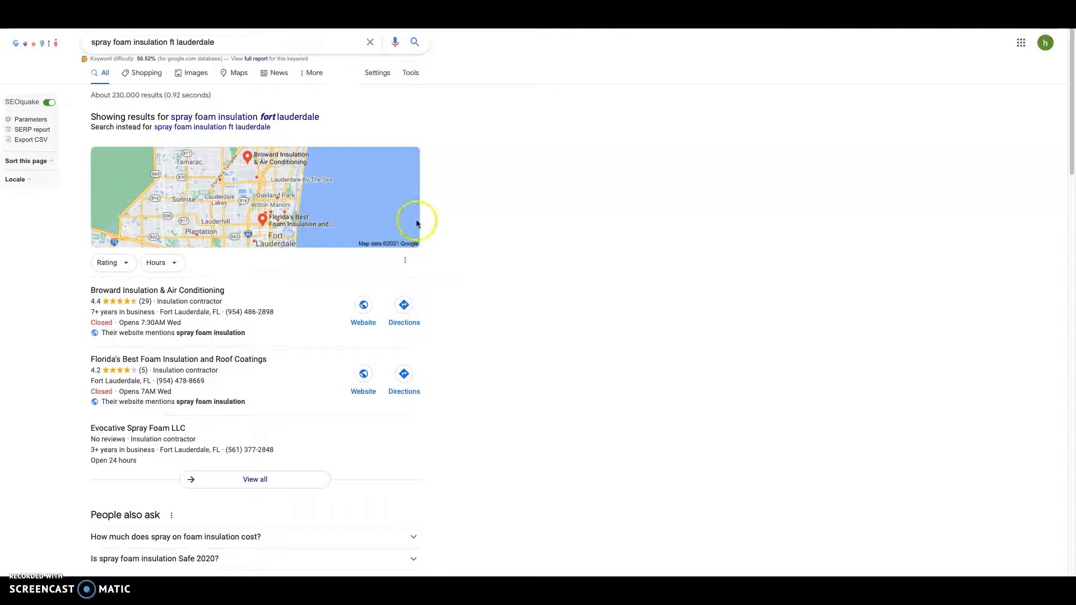
# Step: Scroll past the map pack to the organic results where flbestfoam.com ranks sixth
pyautogui.scroll(-3)
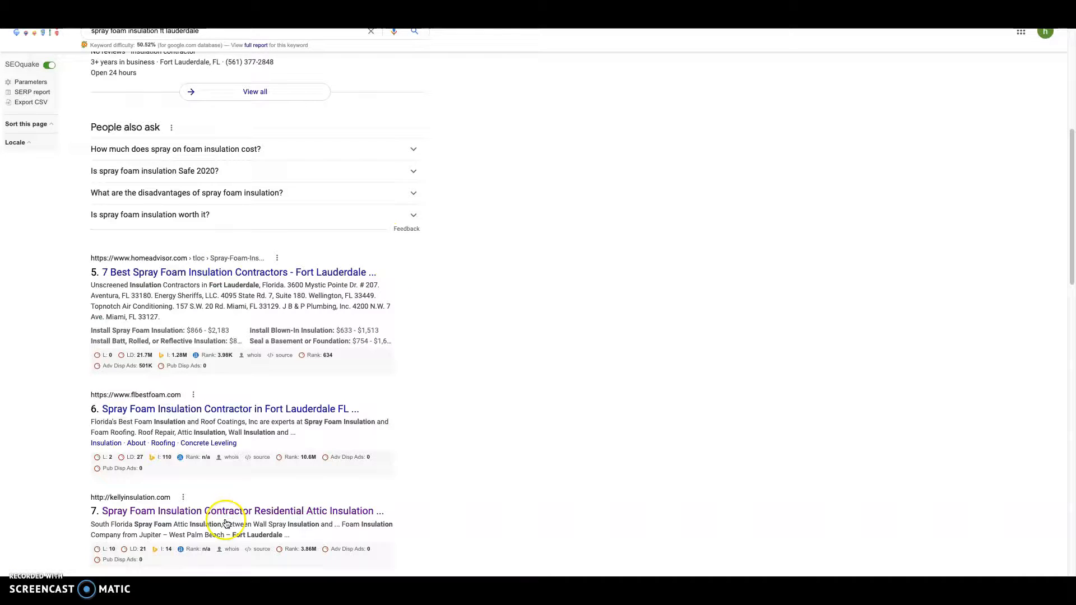
pyautogui.moveTo(589, 268)
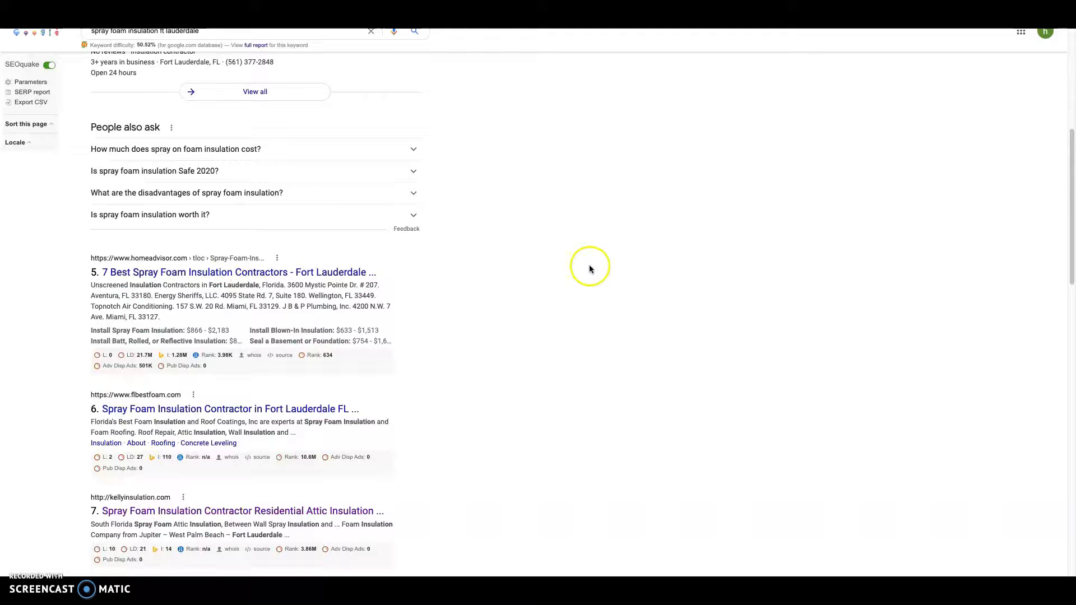